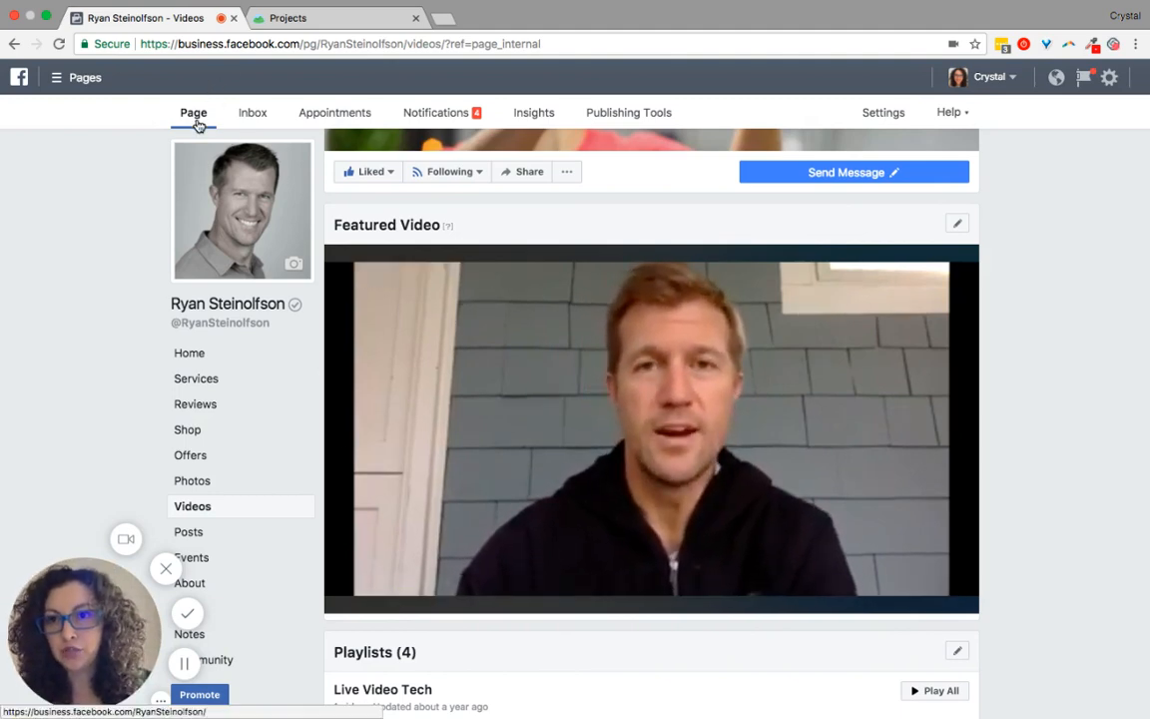
Browse the Page's Videos section, then show all uploaded videos in the Publishing Tools Video Library.
{"action": "left_click", "coordinate": [188, 351]}
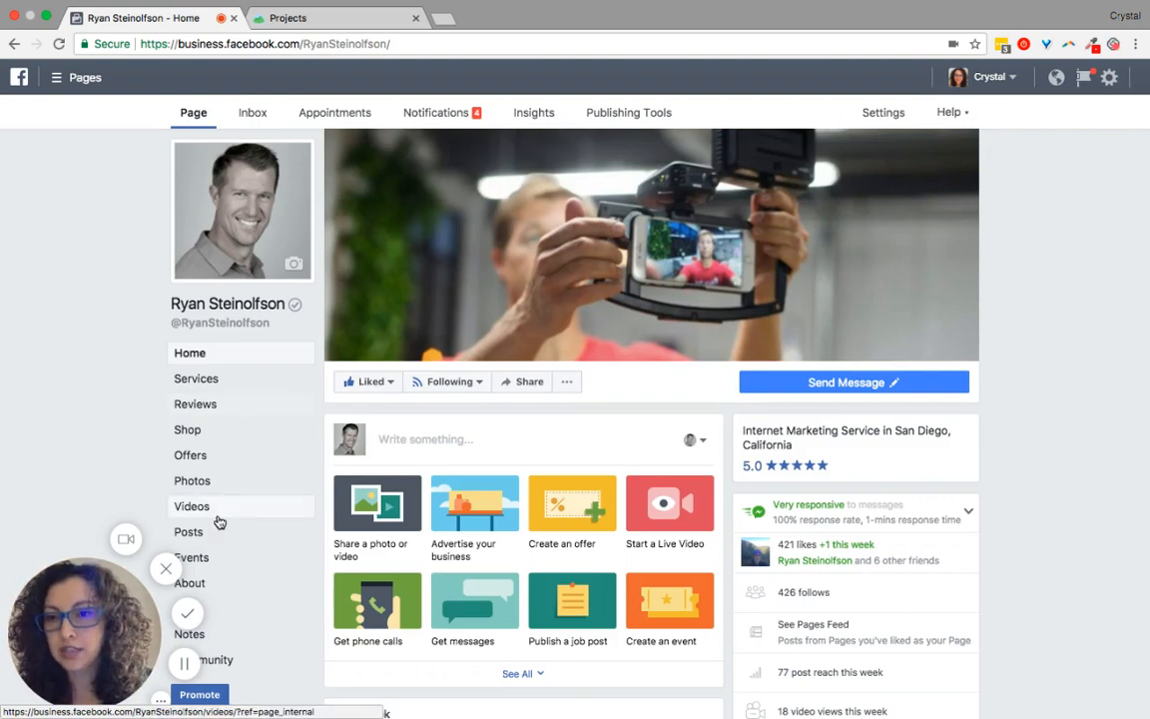
{"action": "mouse_move", "coordinate": [216, 511]}
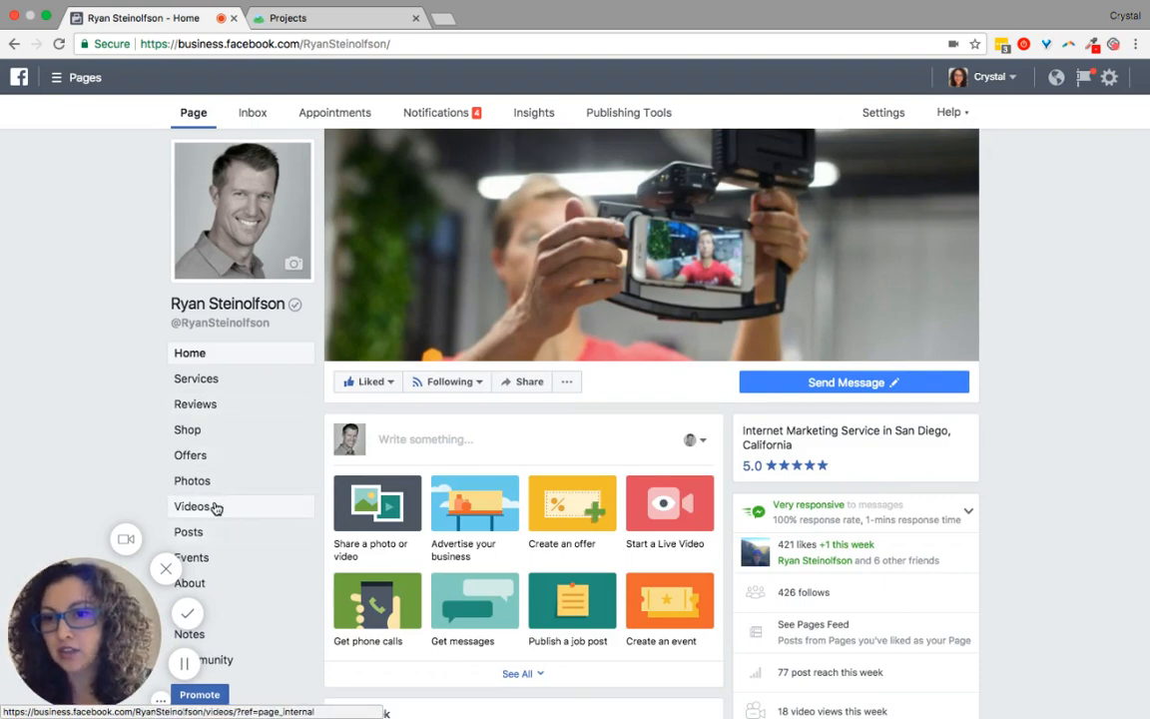
{"action": "left_click", "coordinate": [192, 508]}
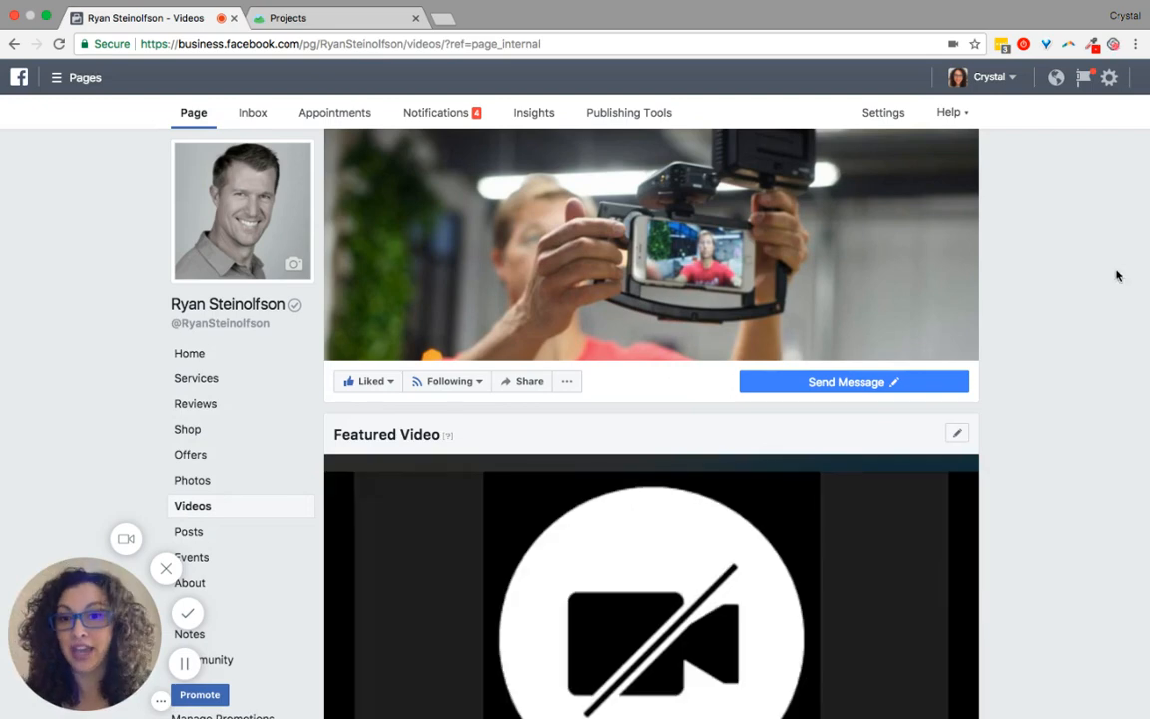
{"action": "scroll", "scroll_direction": "down", "scroll_amount": 3}
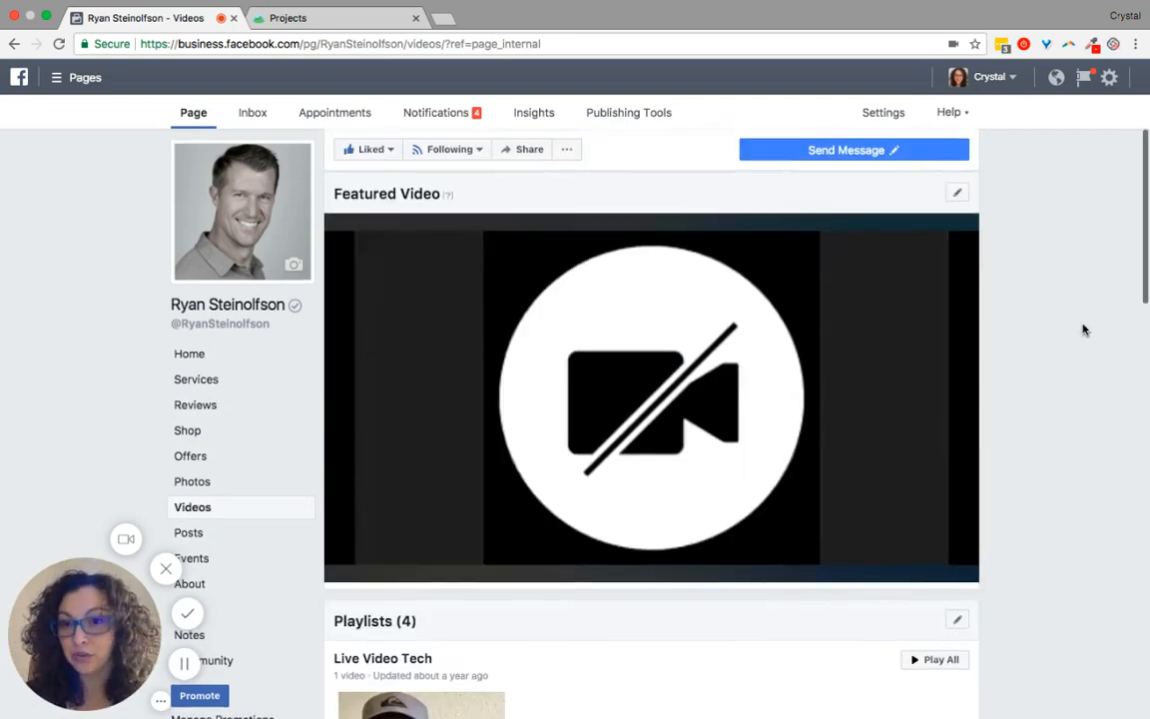
{"action": "scroll", "scroll_direction": "down", "scroll_amount": 3}
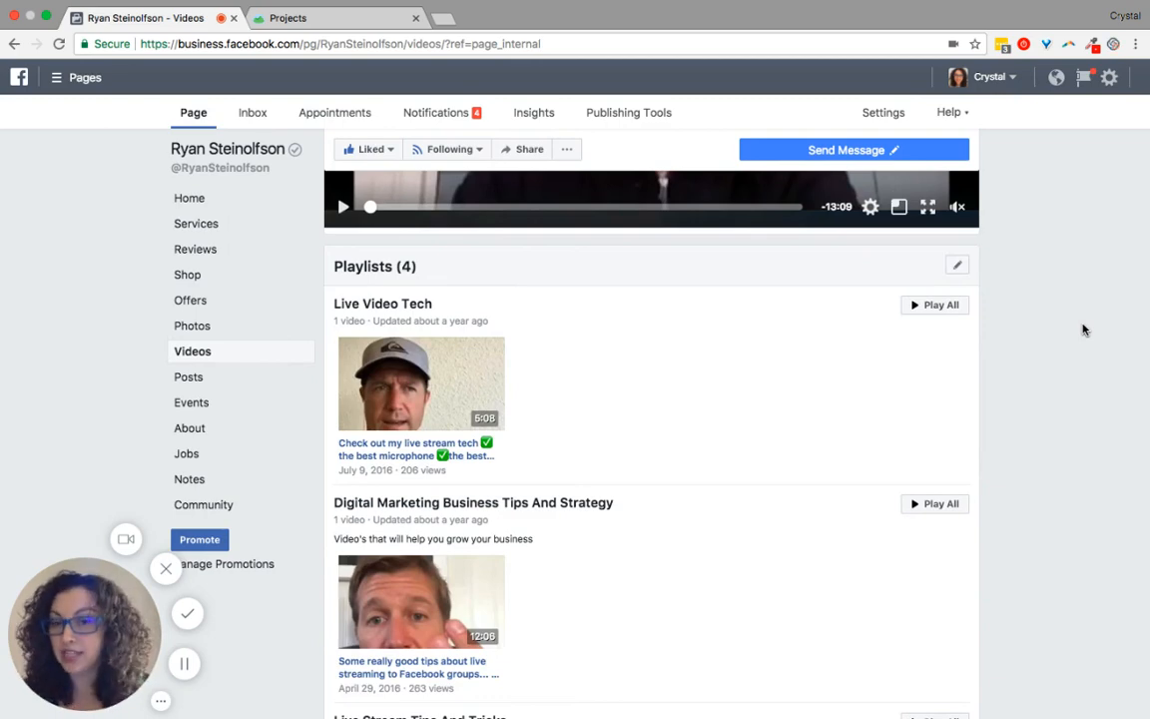
{"action": "scroll", "scroll_direction": "down", "scroll_amount": 3}
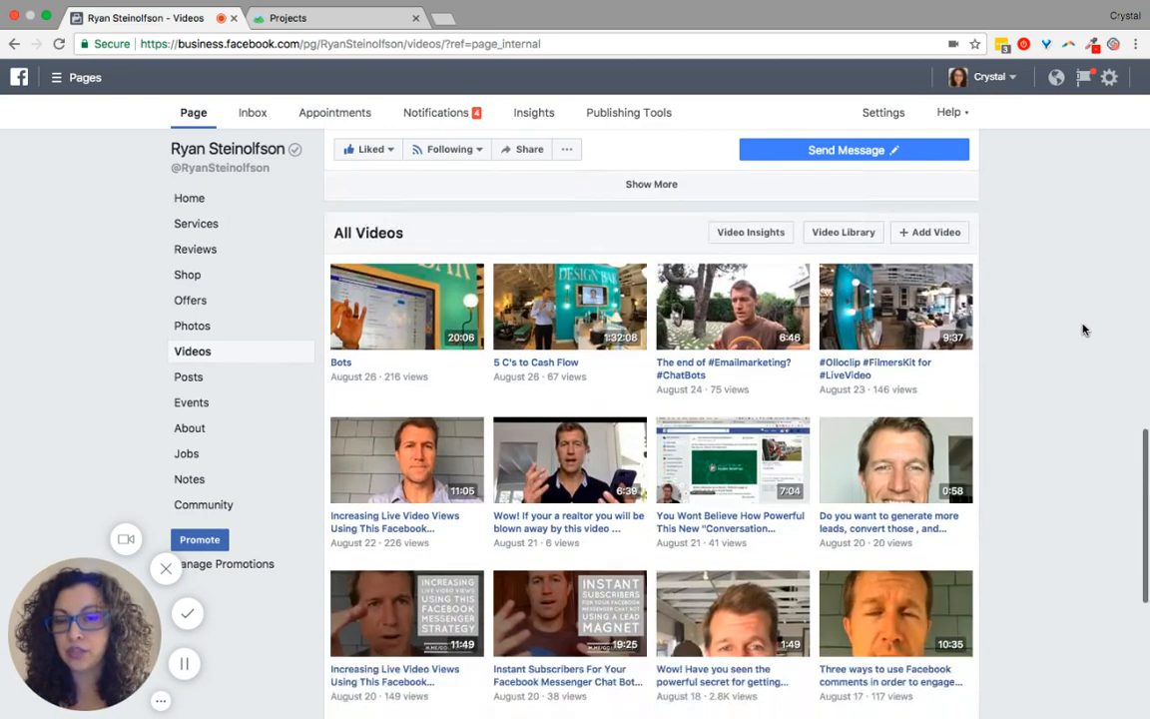
{"action": "scroll", "scroll_direction": "up", "scroll_amount": 3}
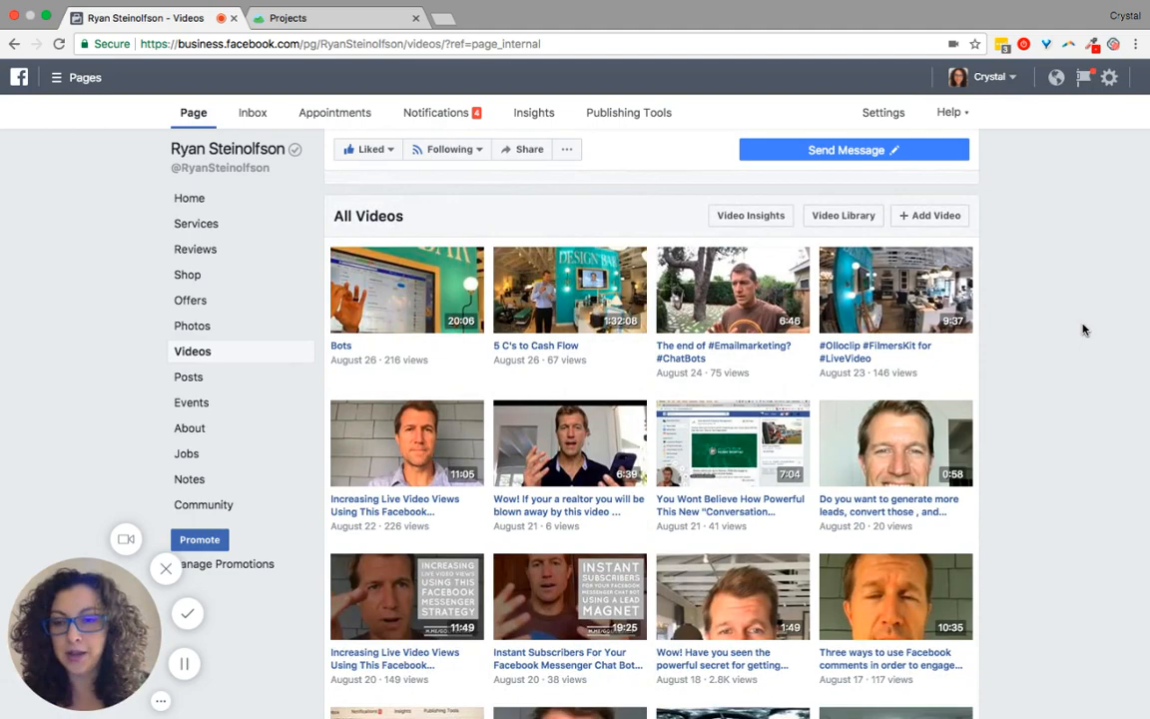
{"action": "scroll", "scroll_direction": "up", "scroll_amount": 3}
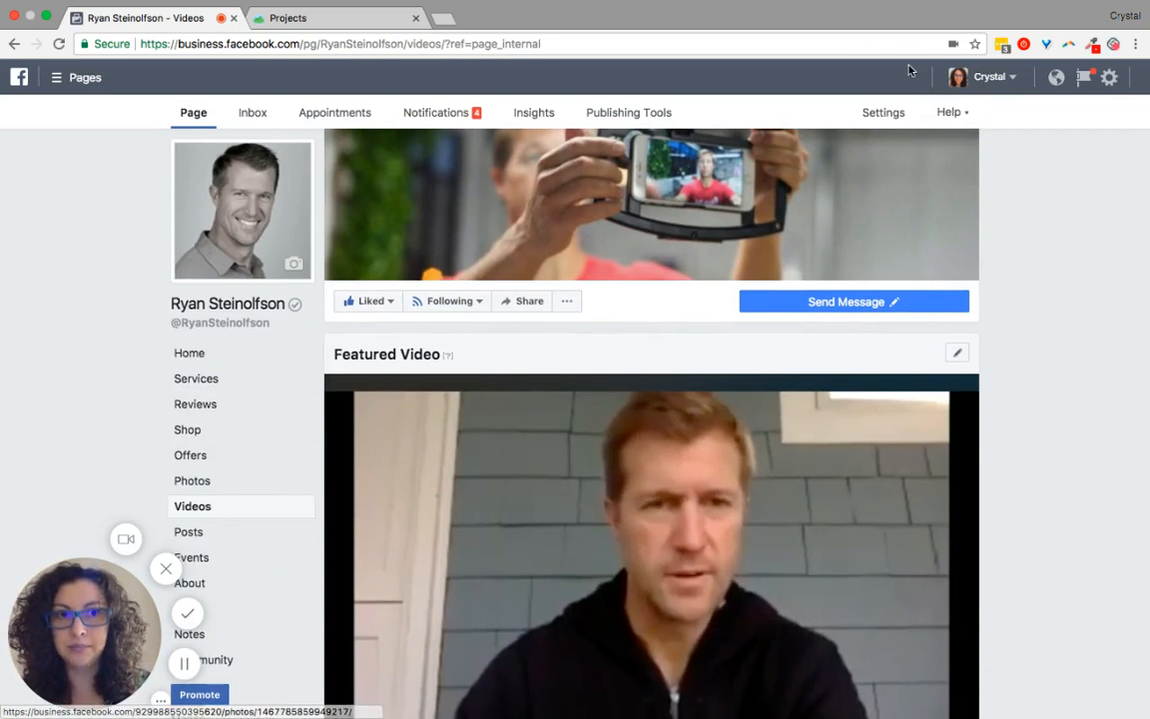
{"action": "scroll", "scroll_direction": "down", "scroll_amount": 3}
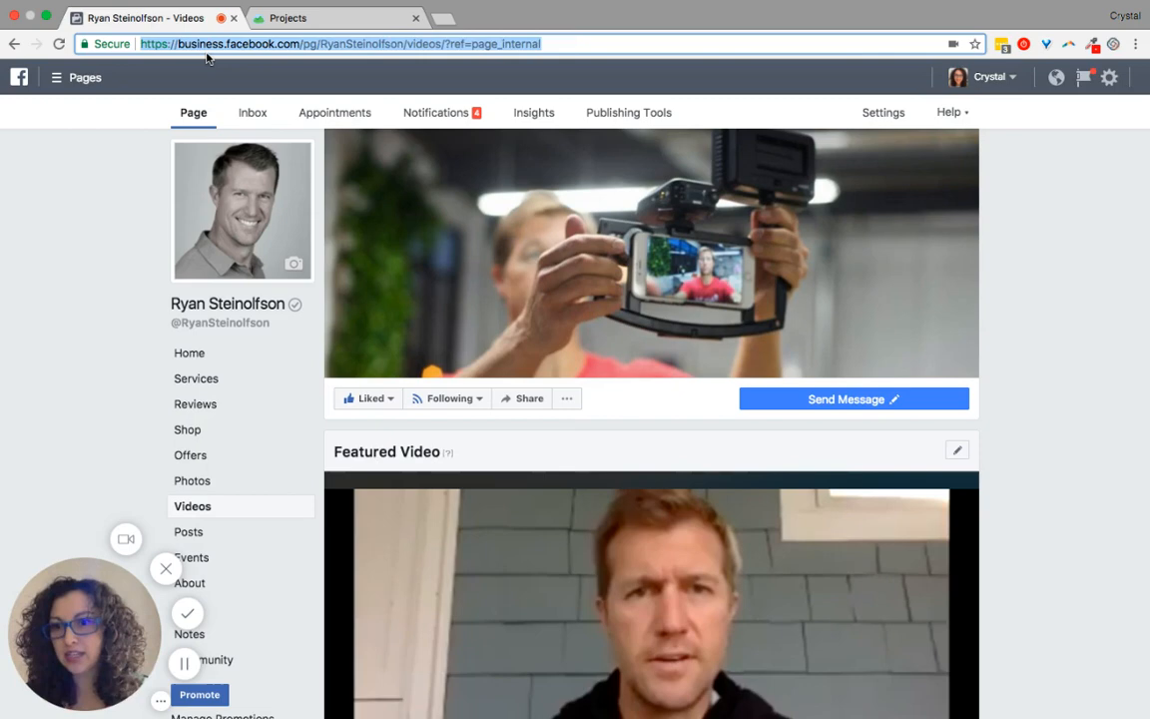
{"action": "mouse_move", "coordinate": [584, 80]}
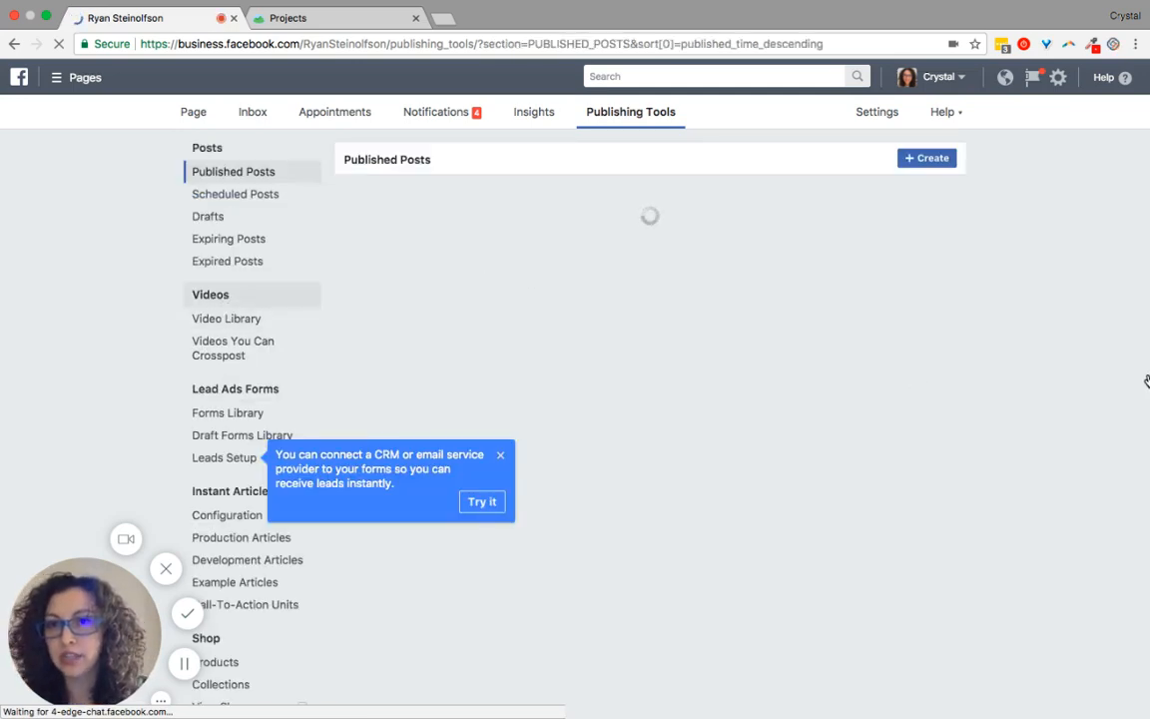
{"action": "left_click", "coordinate": [226, 319]}
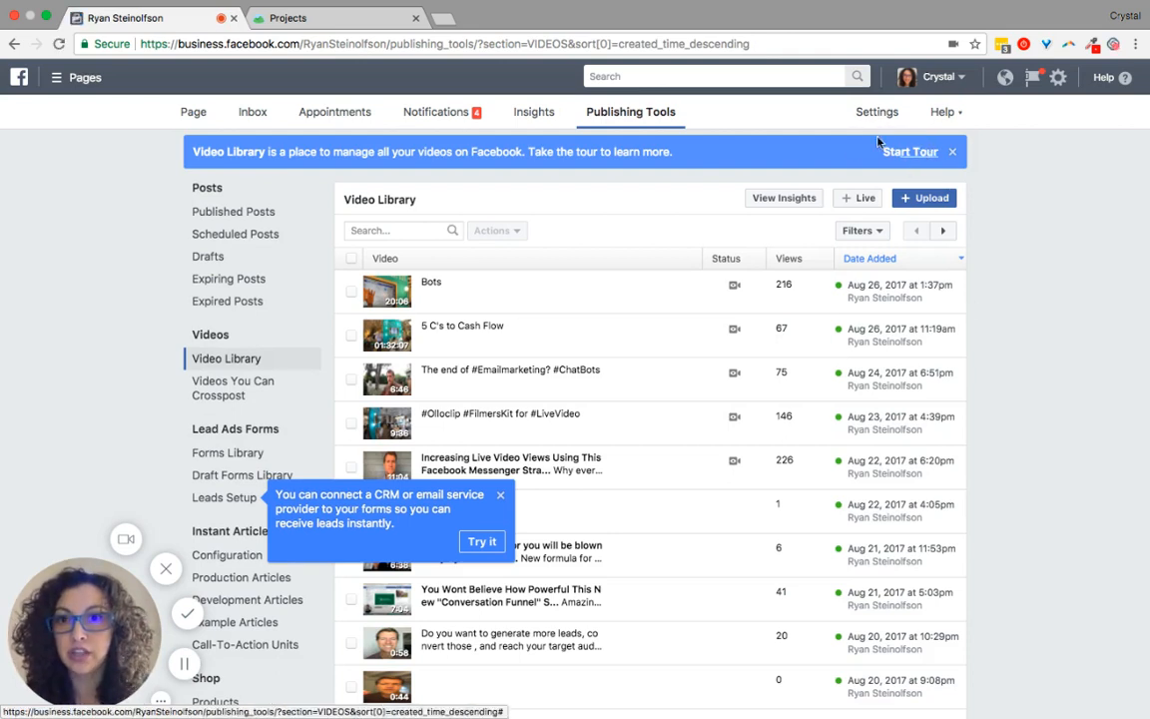
{"action": "mouse_move", "coordinate": [1059, 248]}
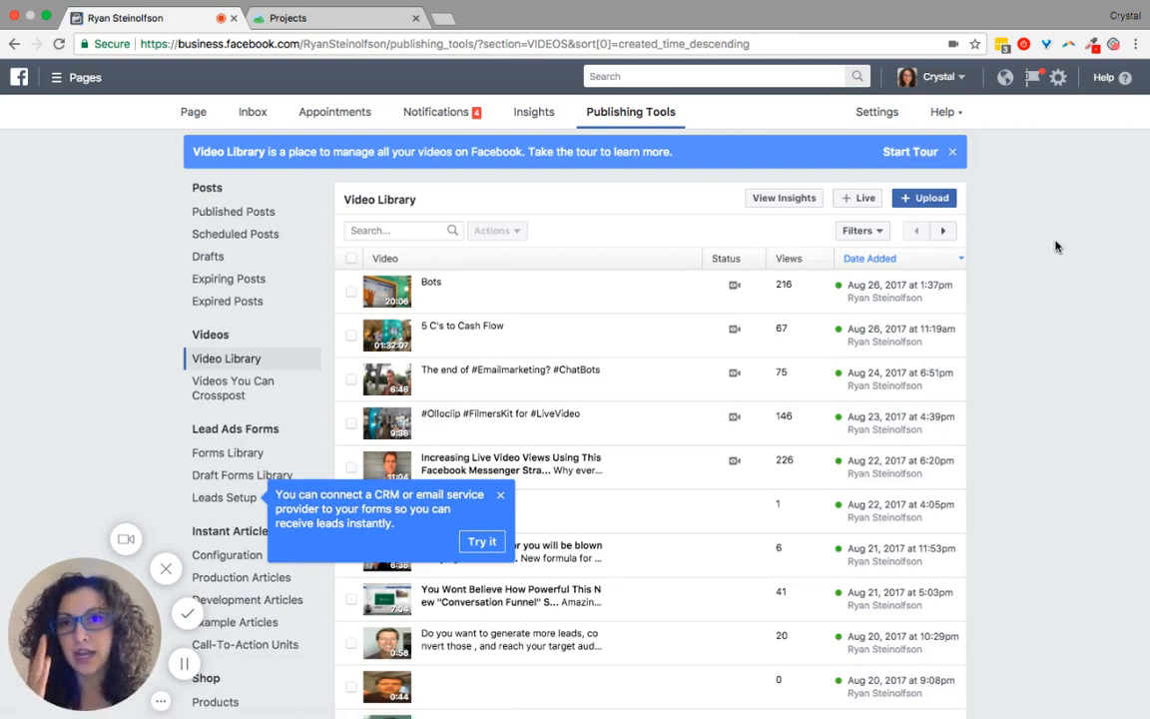